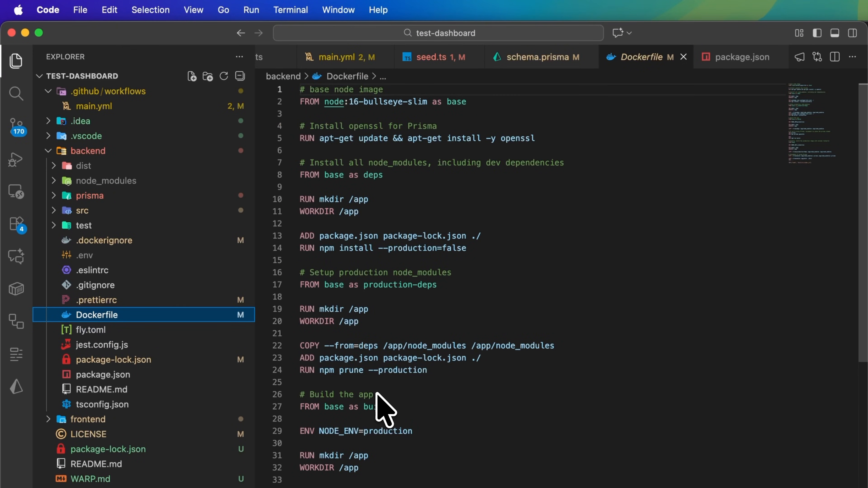
Switch from the backend Dockerfile to .github/workflows/main.yml and view its backend and frontend jobs
left_click(328, 56)
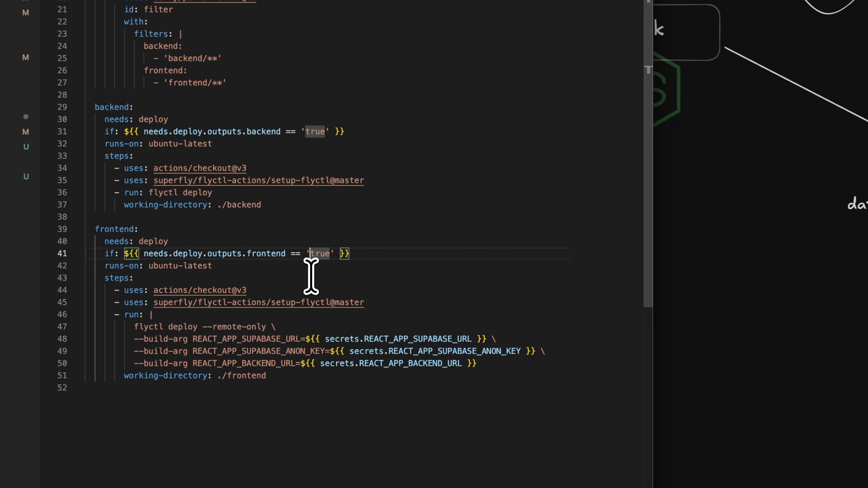
left_click(224, 67)
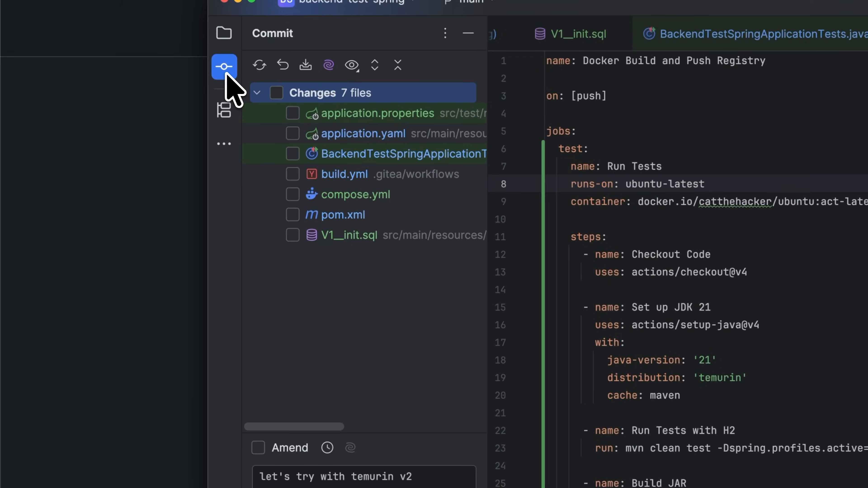
Select all 7 changed files for the commit and begin the message 'added cuc'
left_click(276, 93)
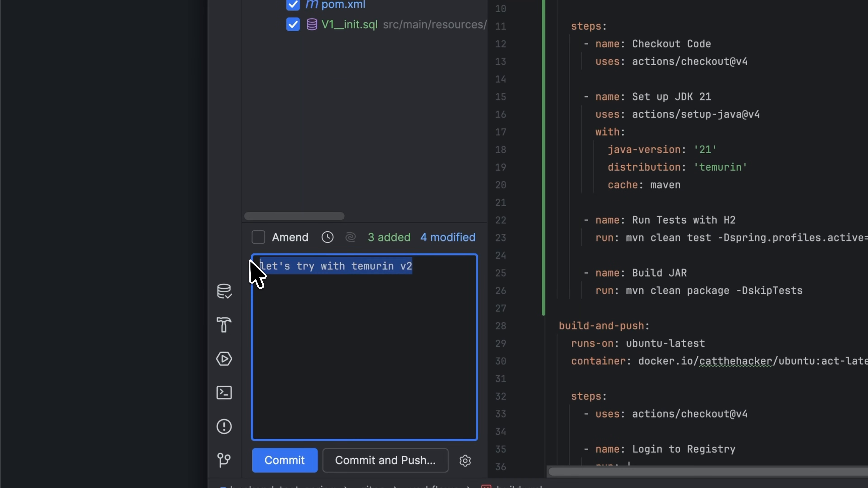
type("added cuc")
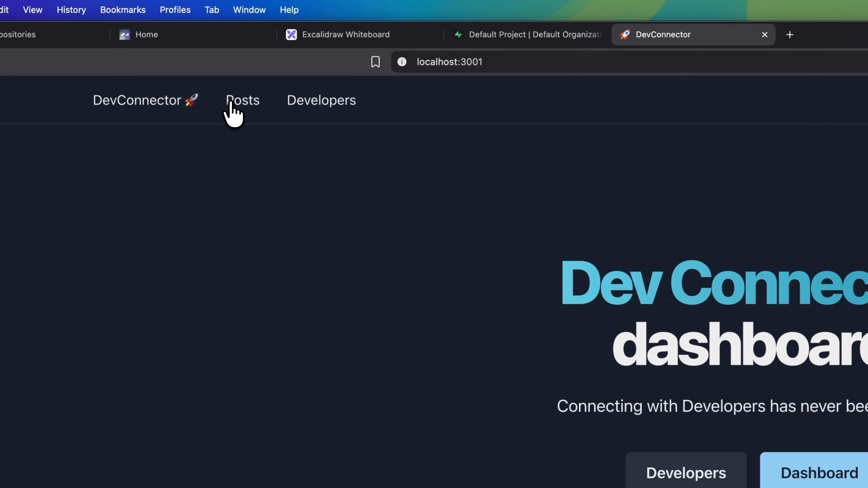
Navigate from the dashboard home to the Posts page, then to the Developers page
left_click(242, 101)
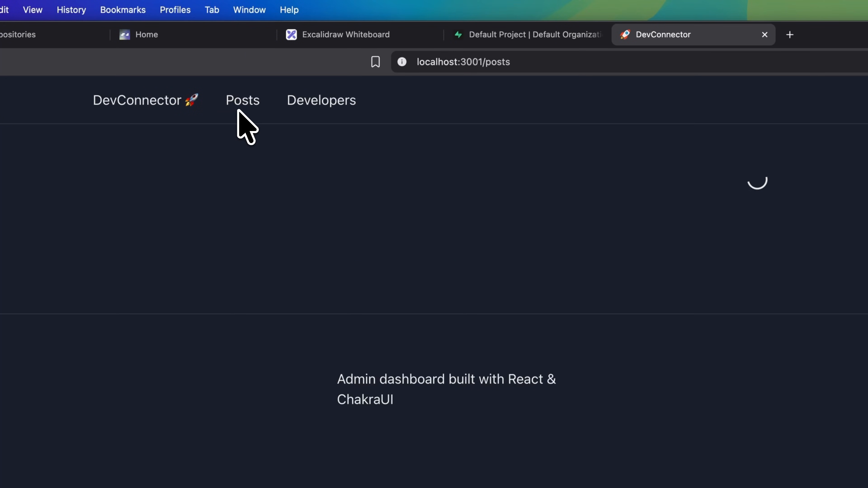
left_click(321, 100)
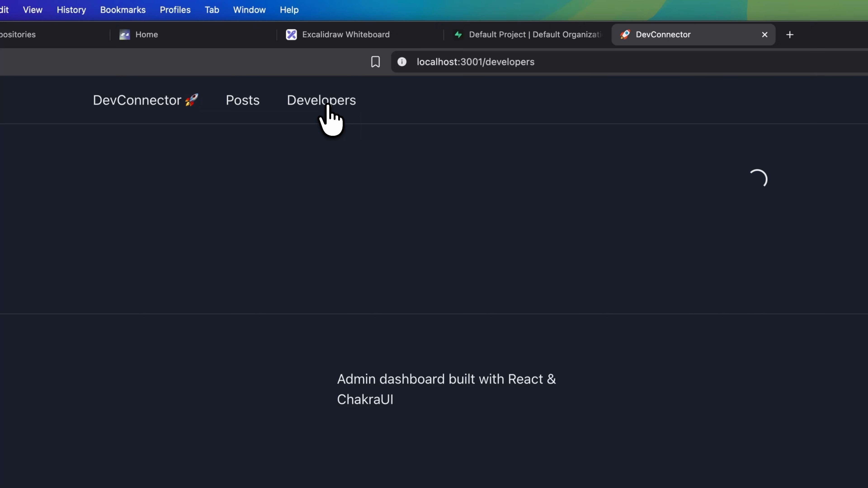